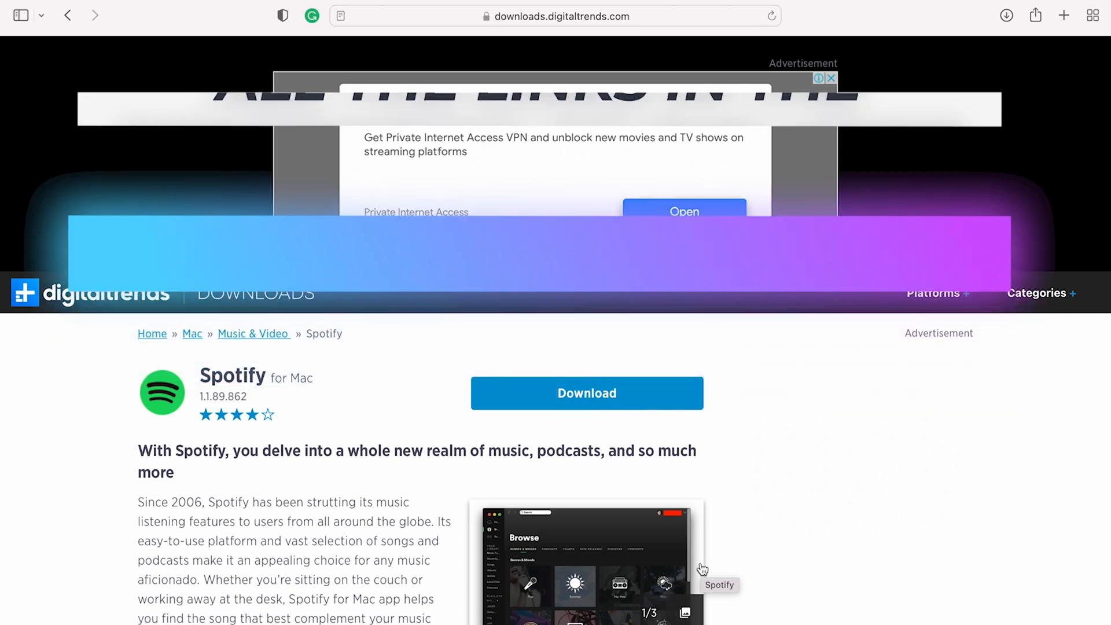
- Download the Spotify for Mac installer and launch it, allowing the internet-download warning
click(587, 393)
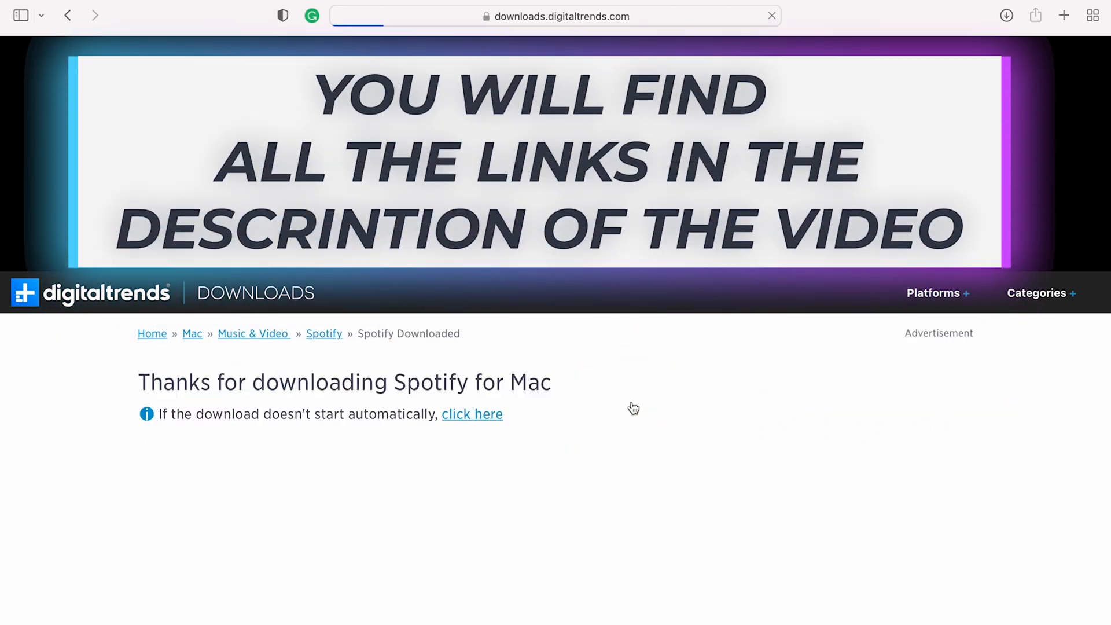
click(472, 414)
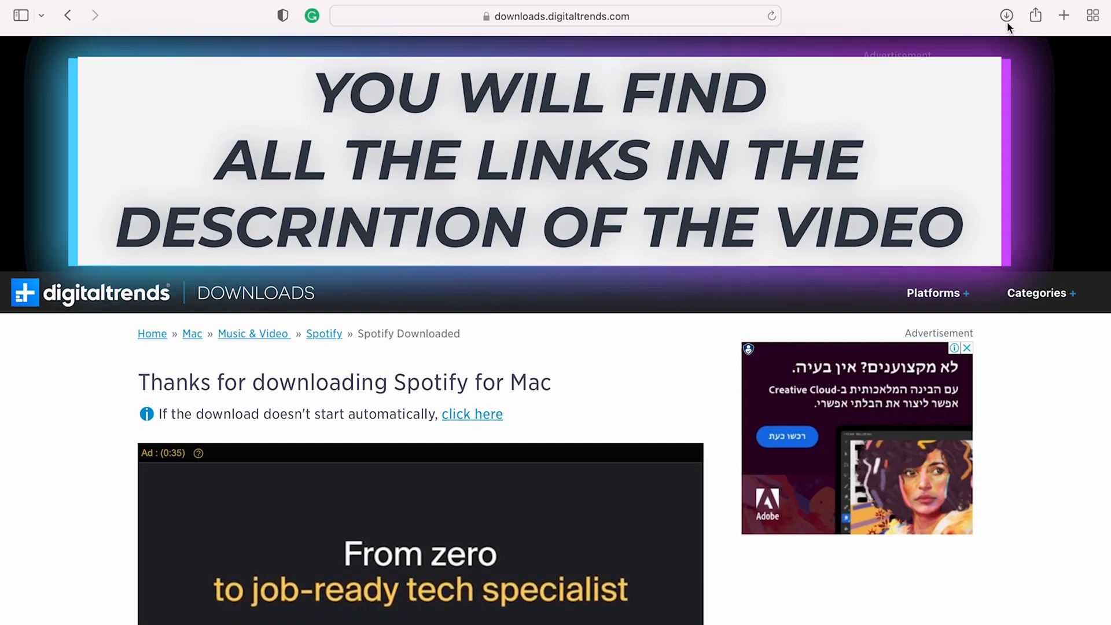
click(1007, 16)
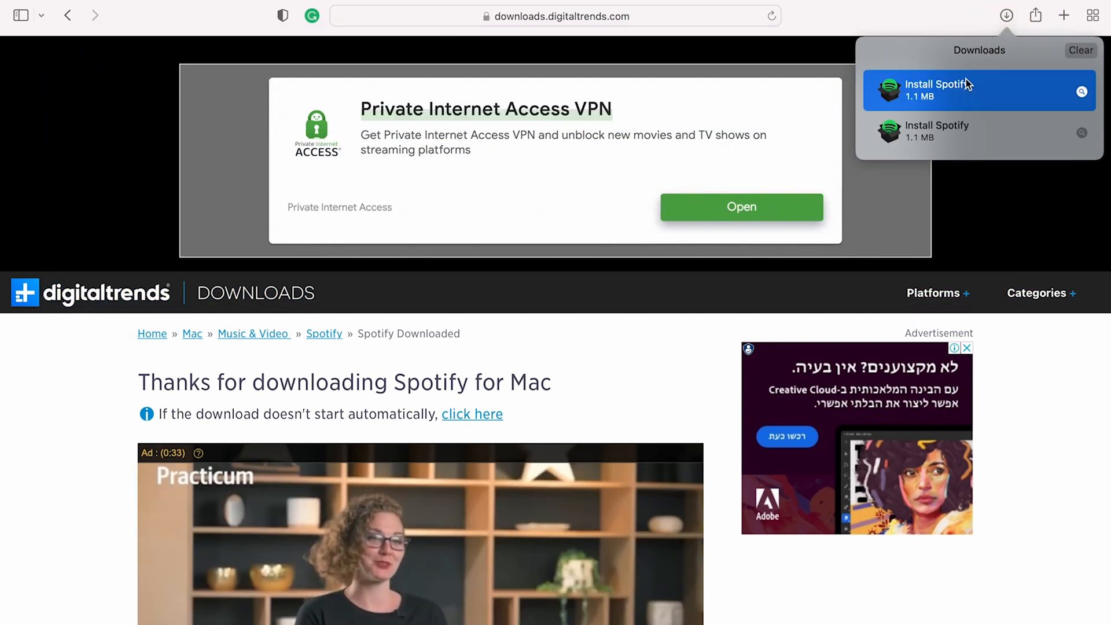
click(937, 90)
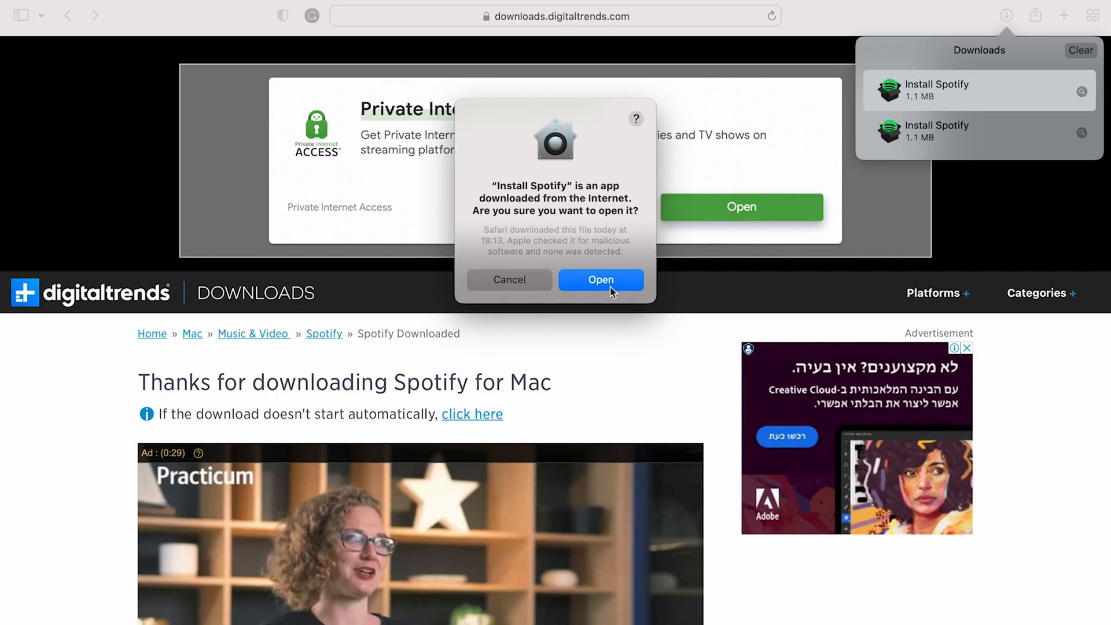
click(600, 279)
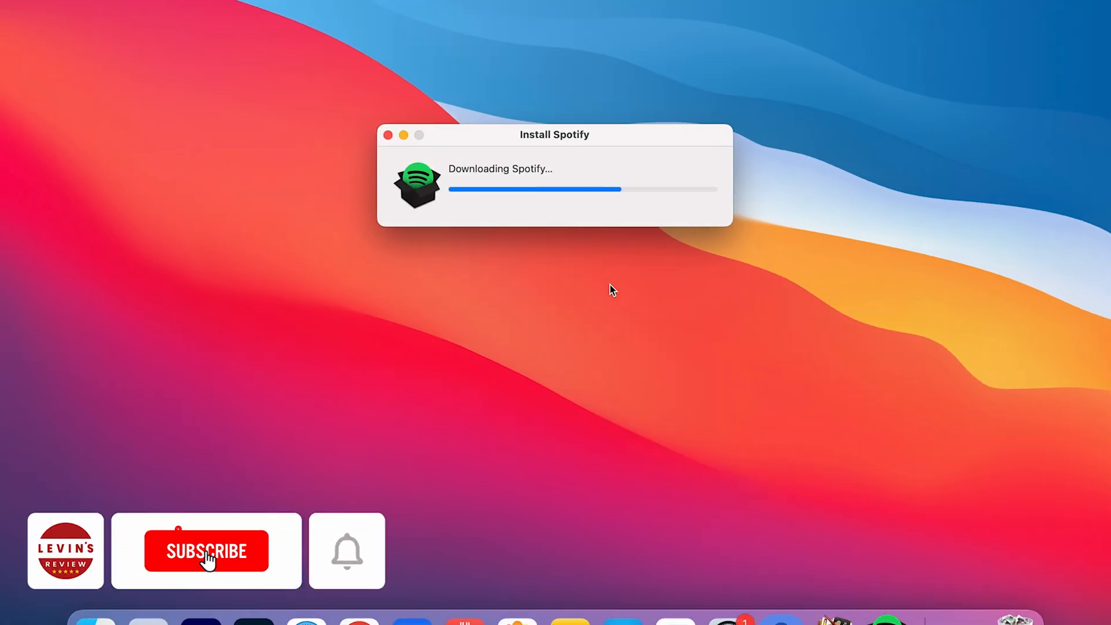
- Let the installer finish fetching Spotify until the app launches at its welcome screen
click(206, 550)
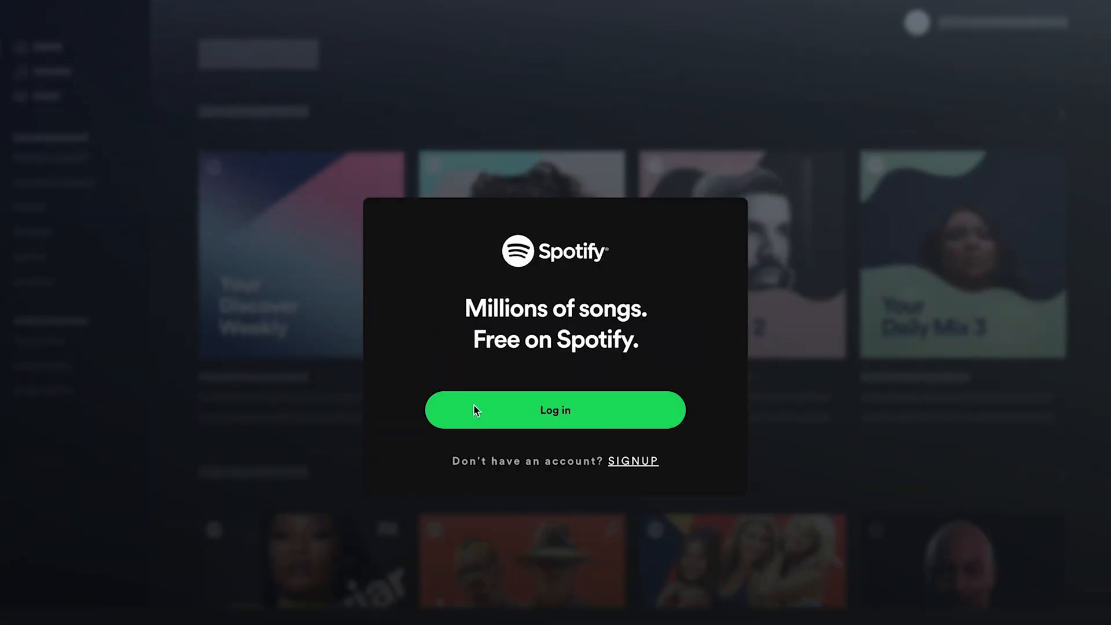
- Log in with the linked Facebook account and continue back to the desktop app's Home
click(556, 410)
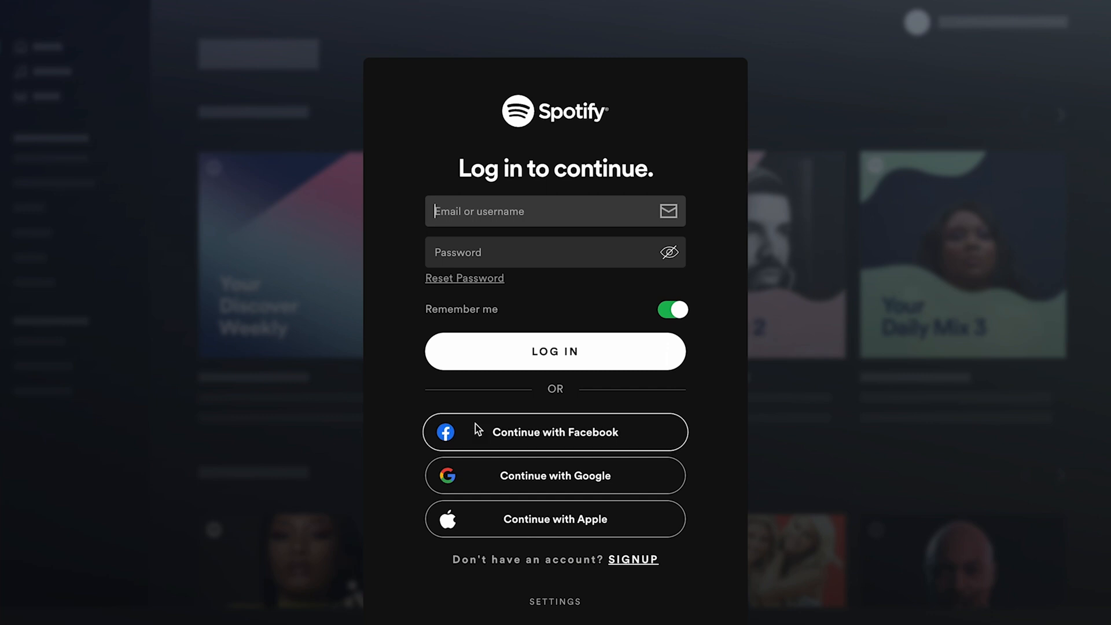
click(555, 475)
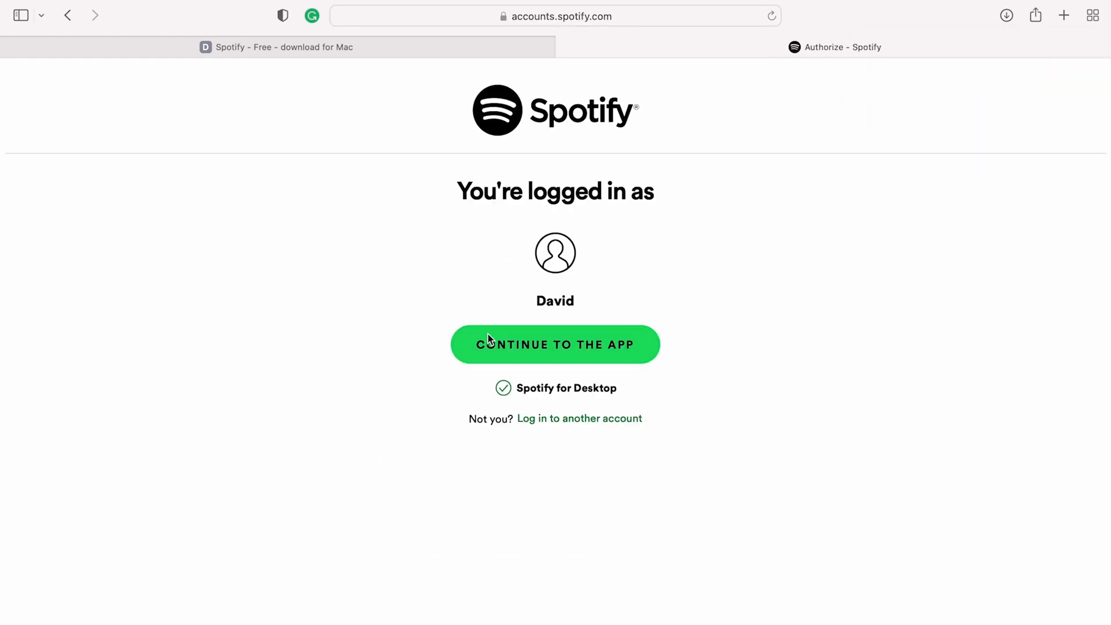
click(556, 345)
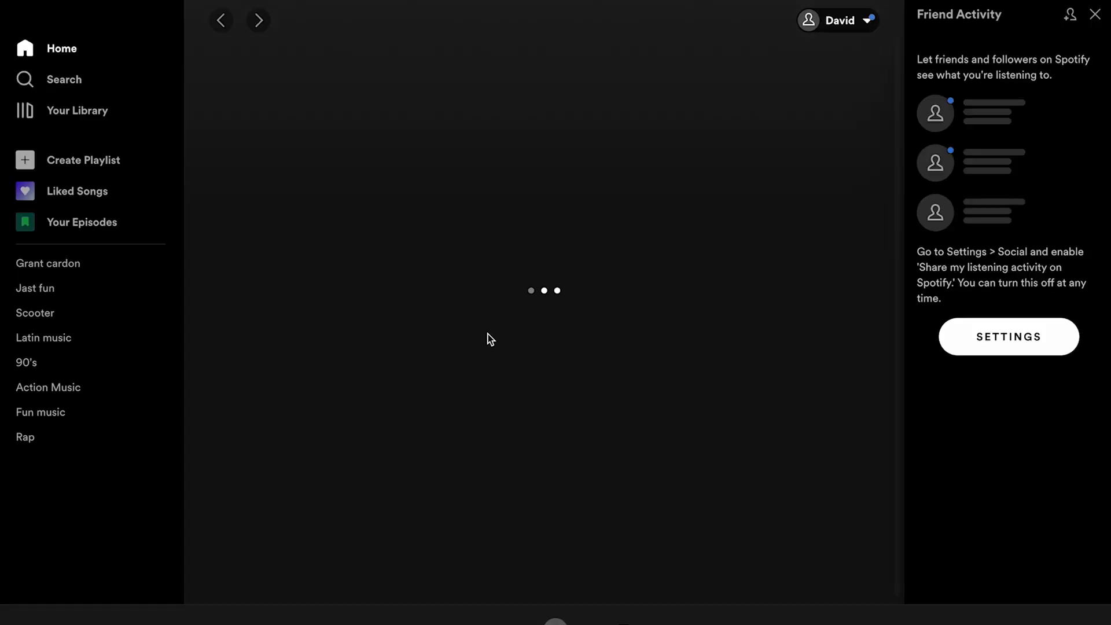